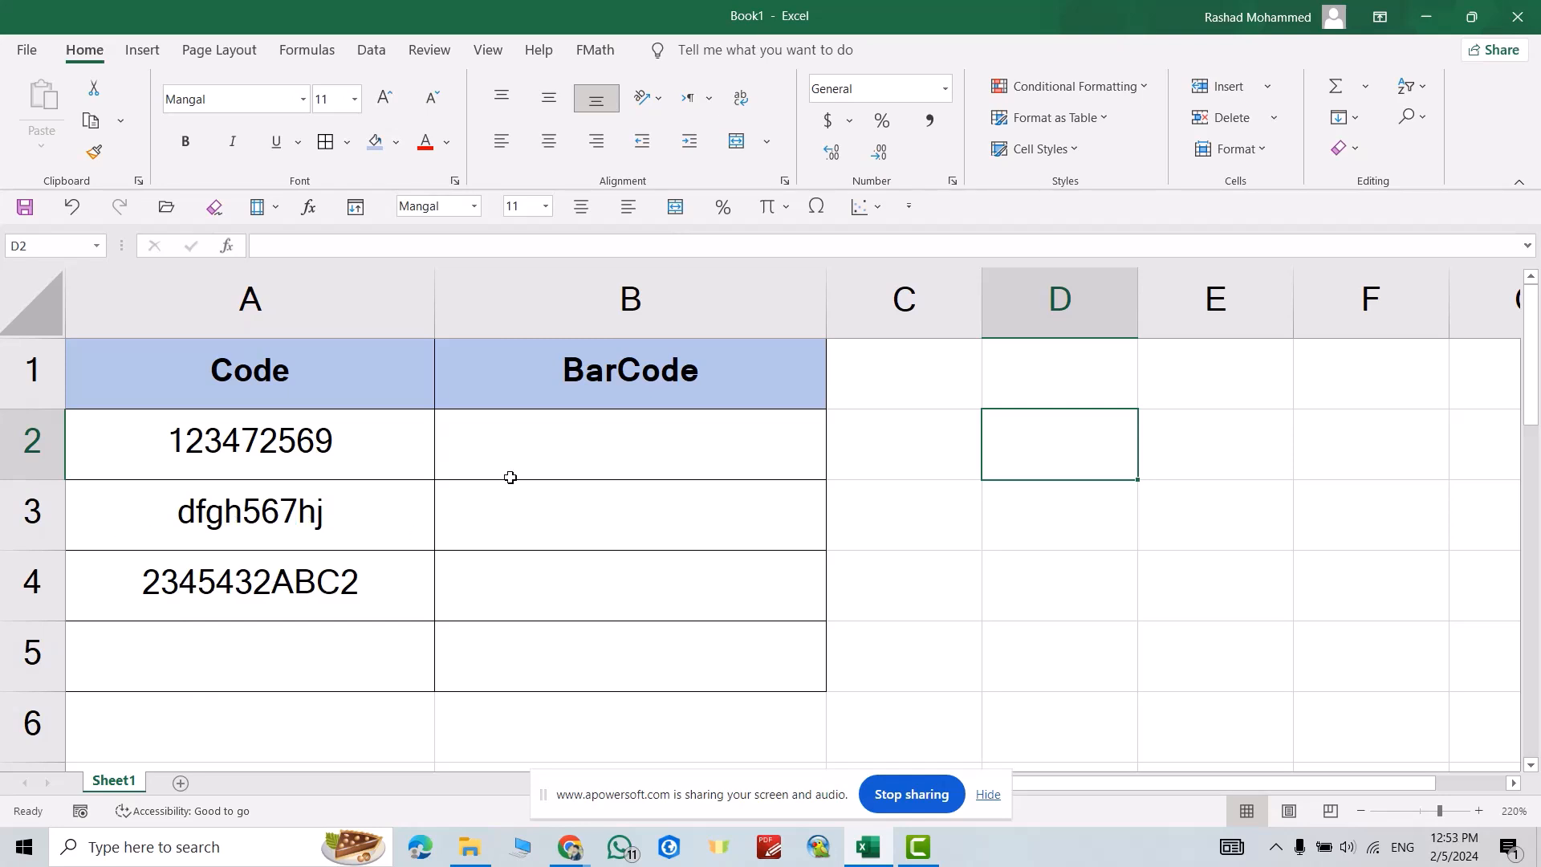
# Enter ="("&A2&")" in B2 so the code shows wrapped in parentheses.
pyautogui.click(630, 443)
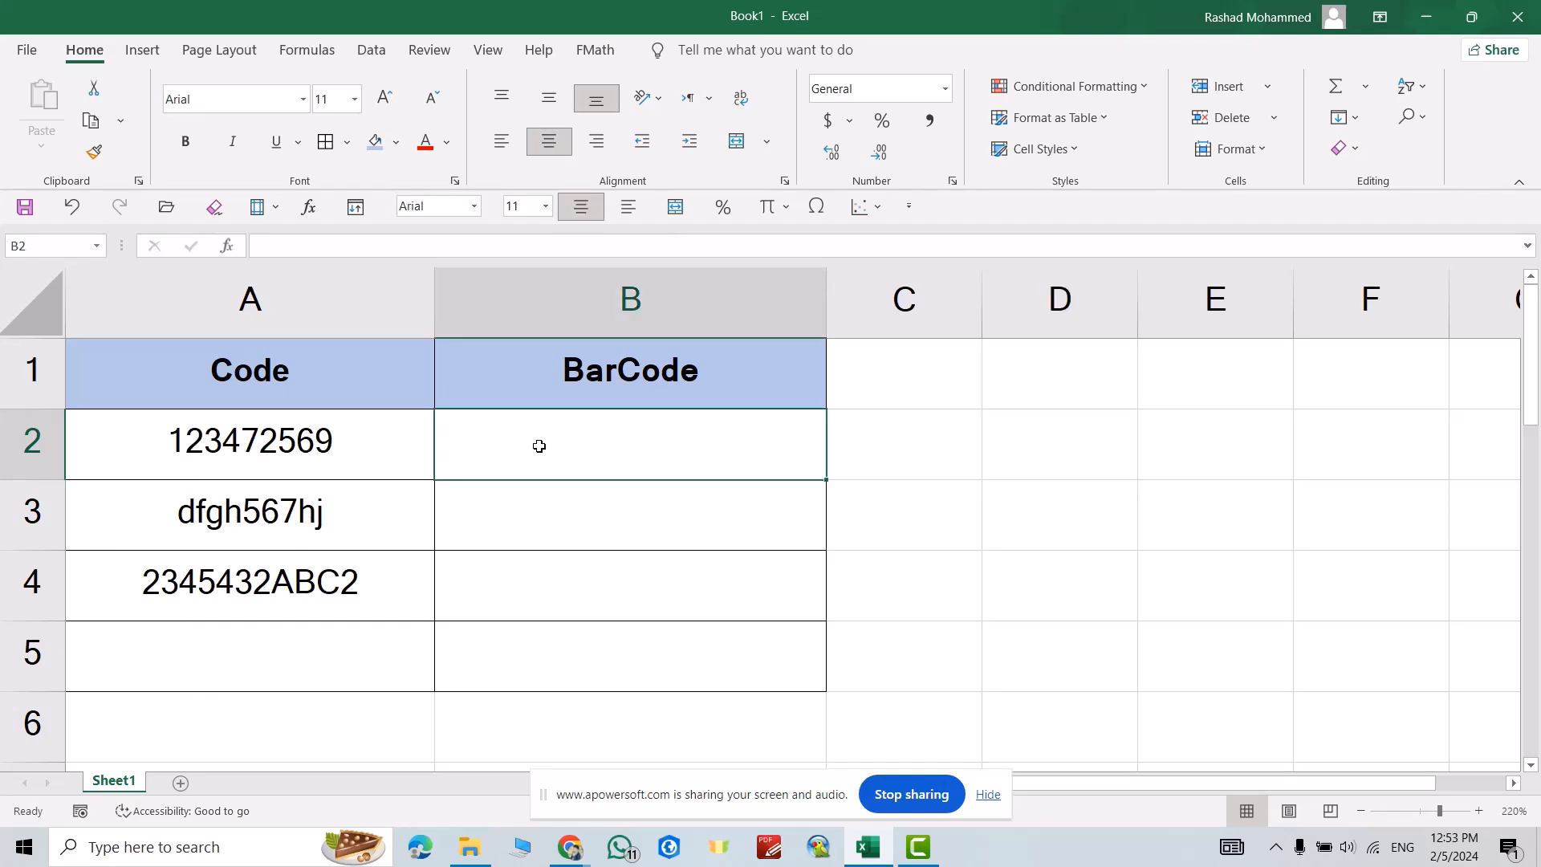
pyautogui.write('=')
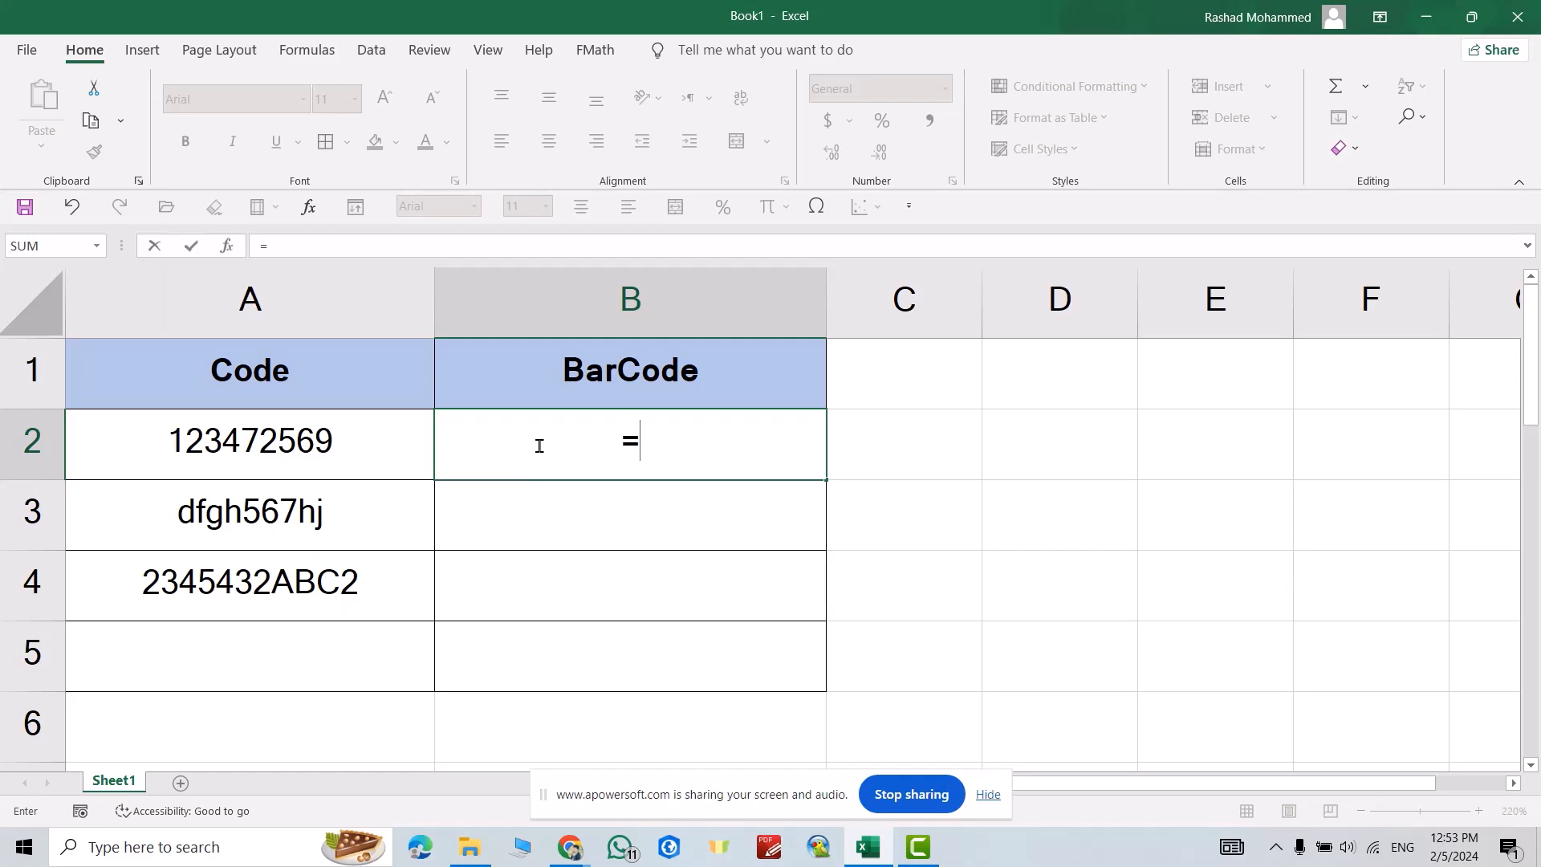
pyautogui.write('"')
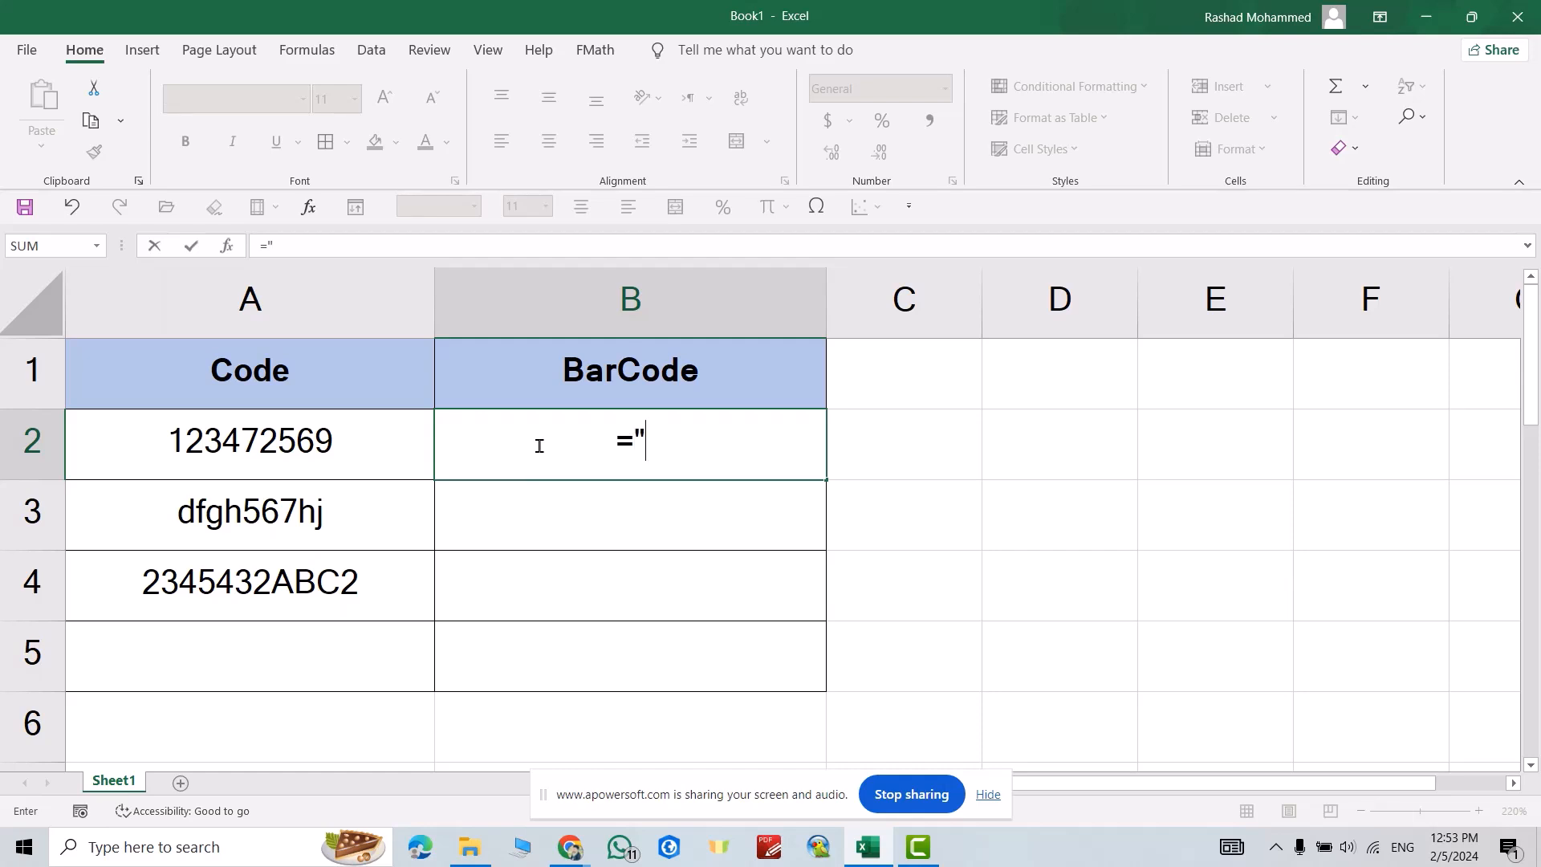
pyautogui.write('(')
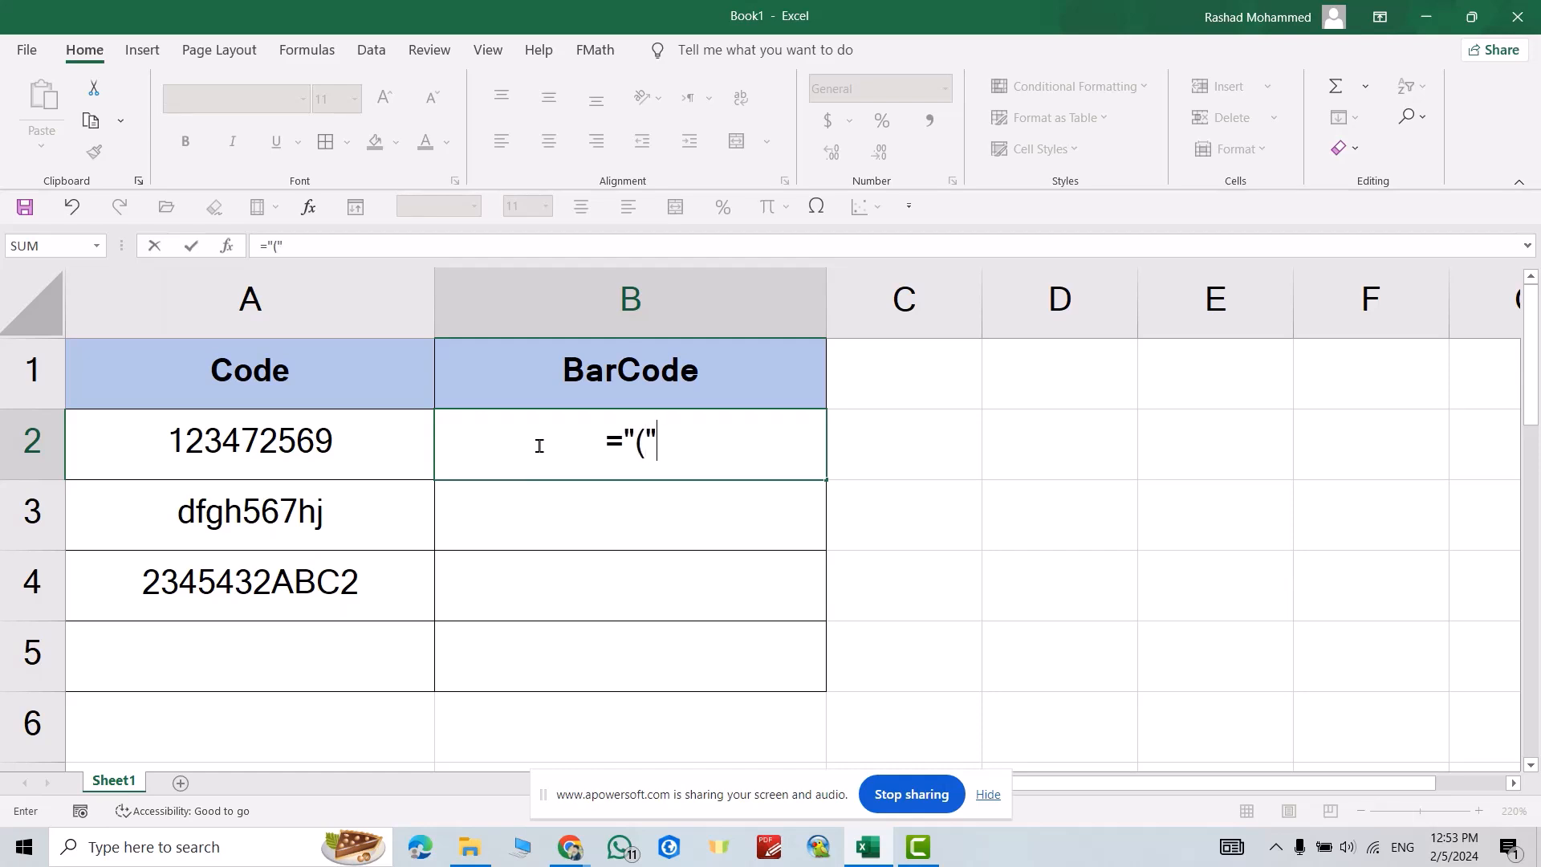
pyautogui.write('&')
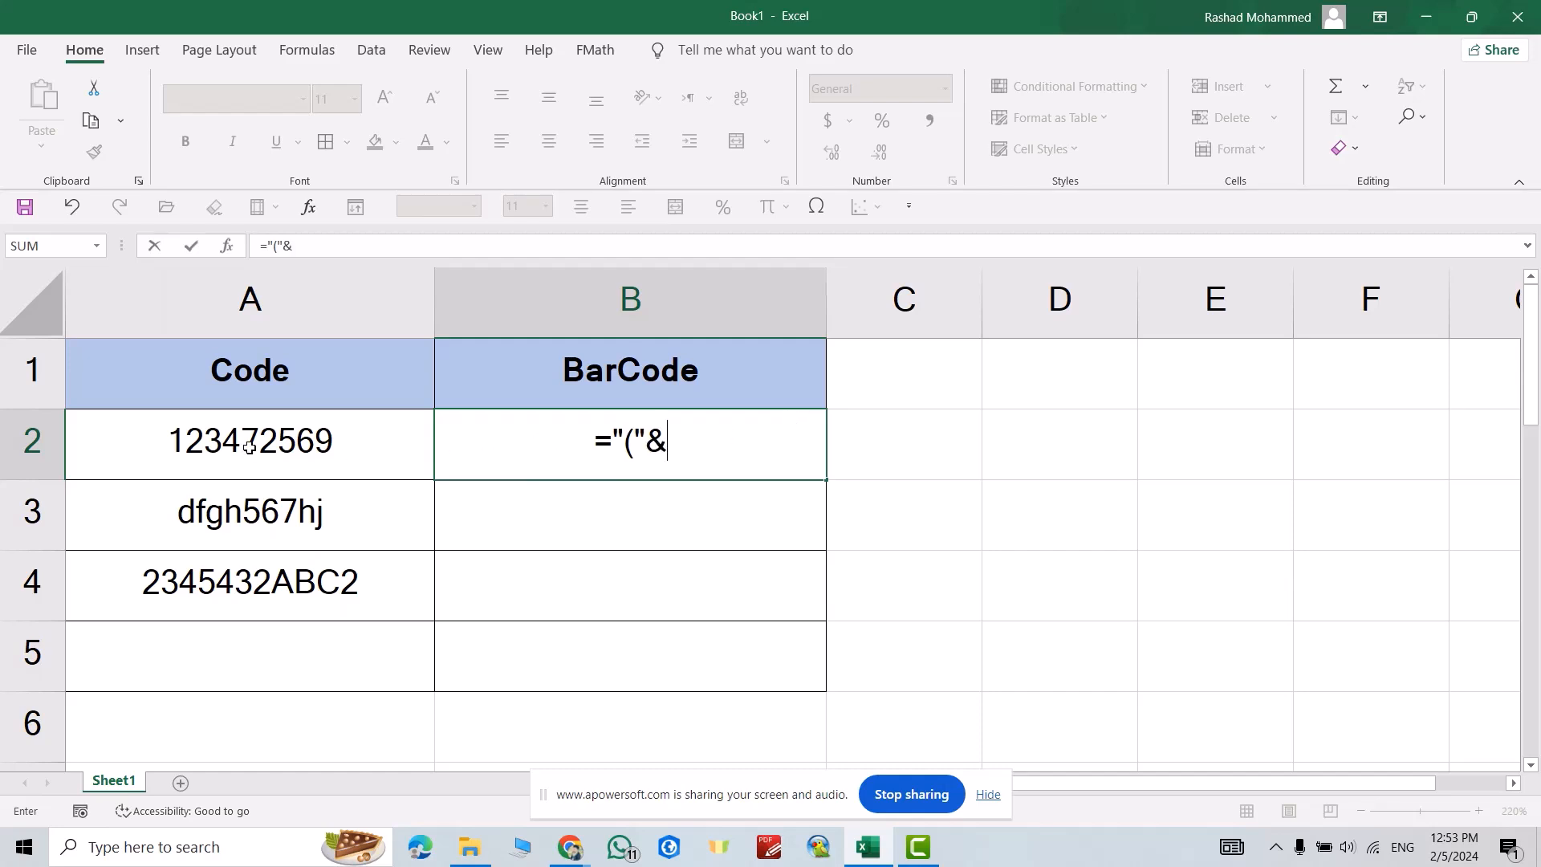
pyautogui.click(250, 440)
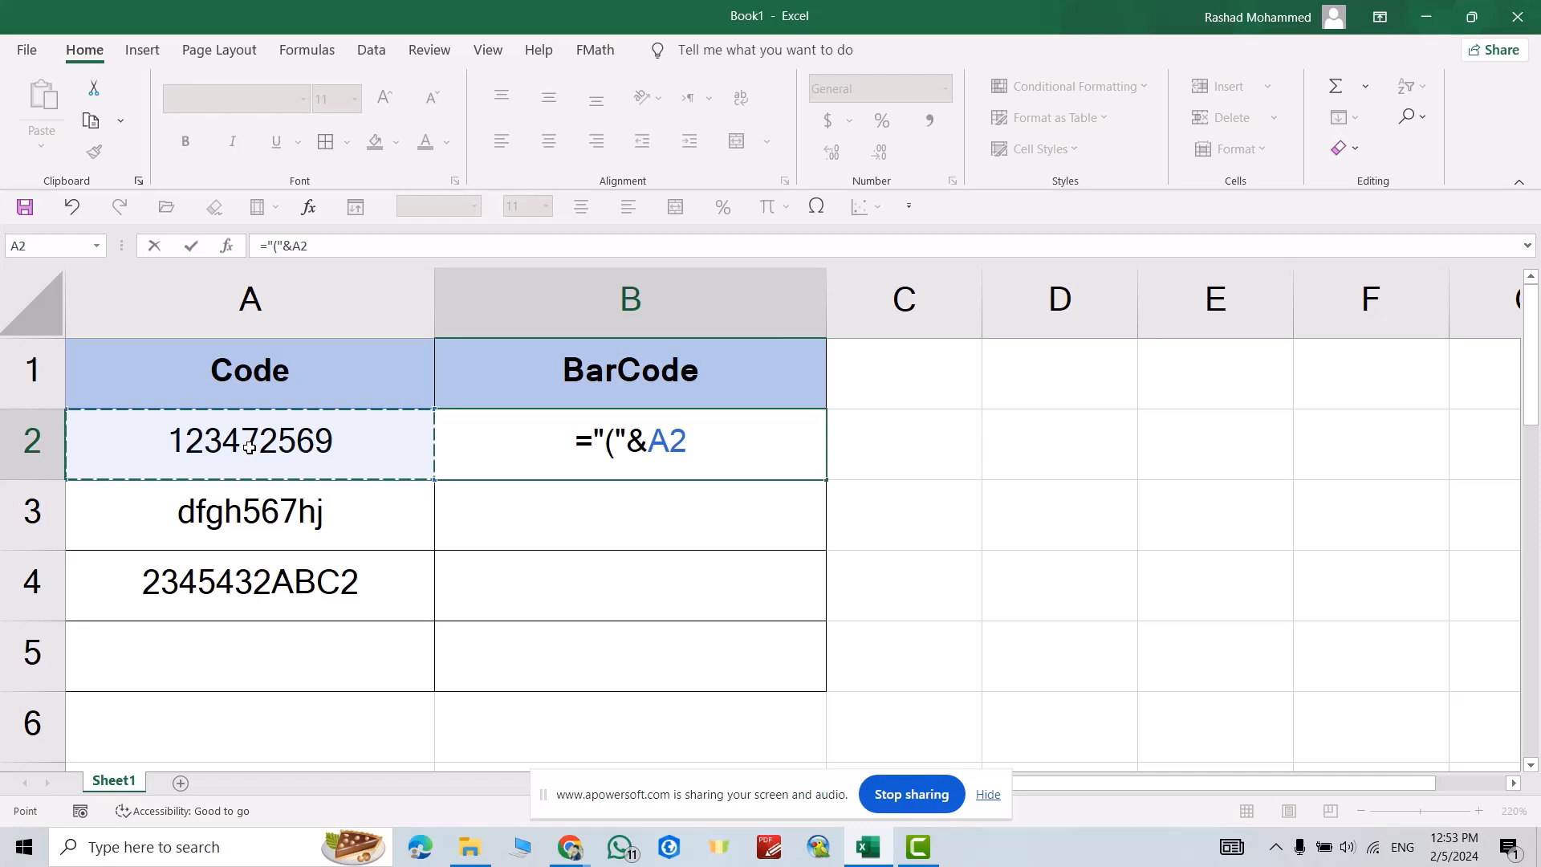
pyautogui.write('&')
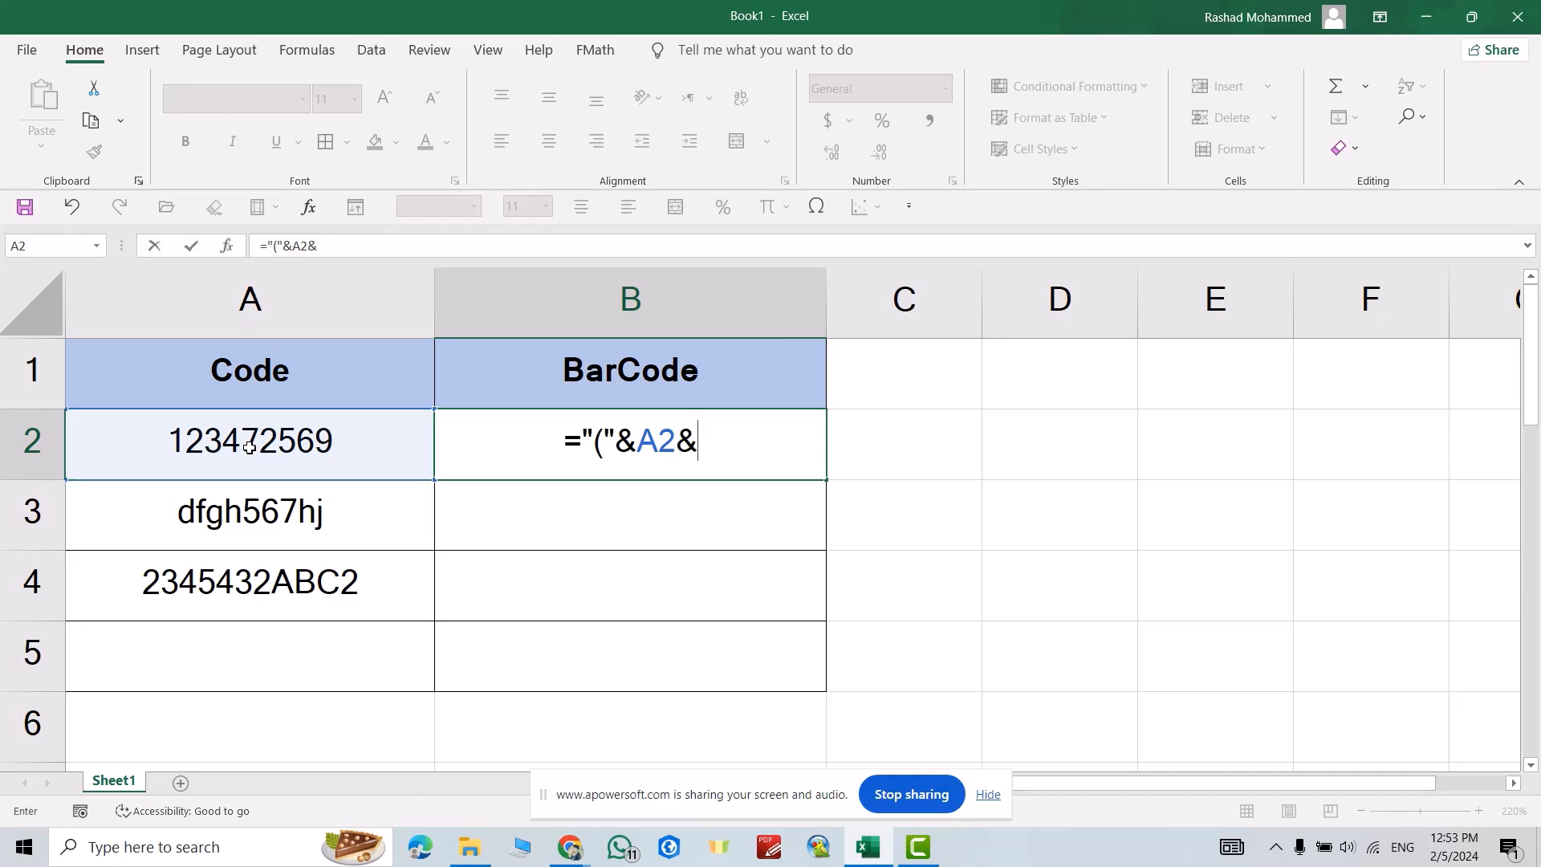
pyautogui.write('"')
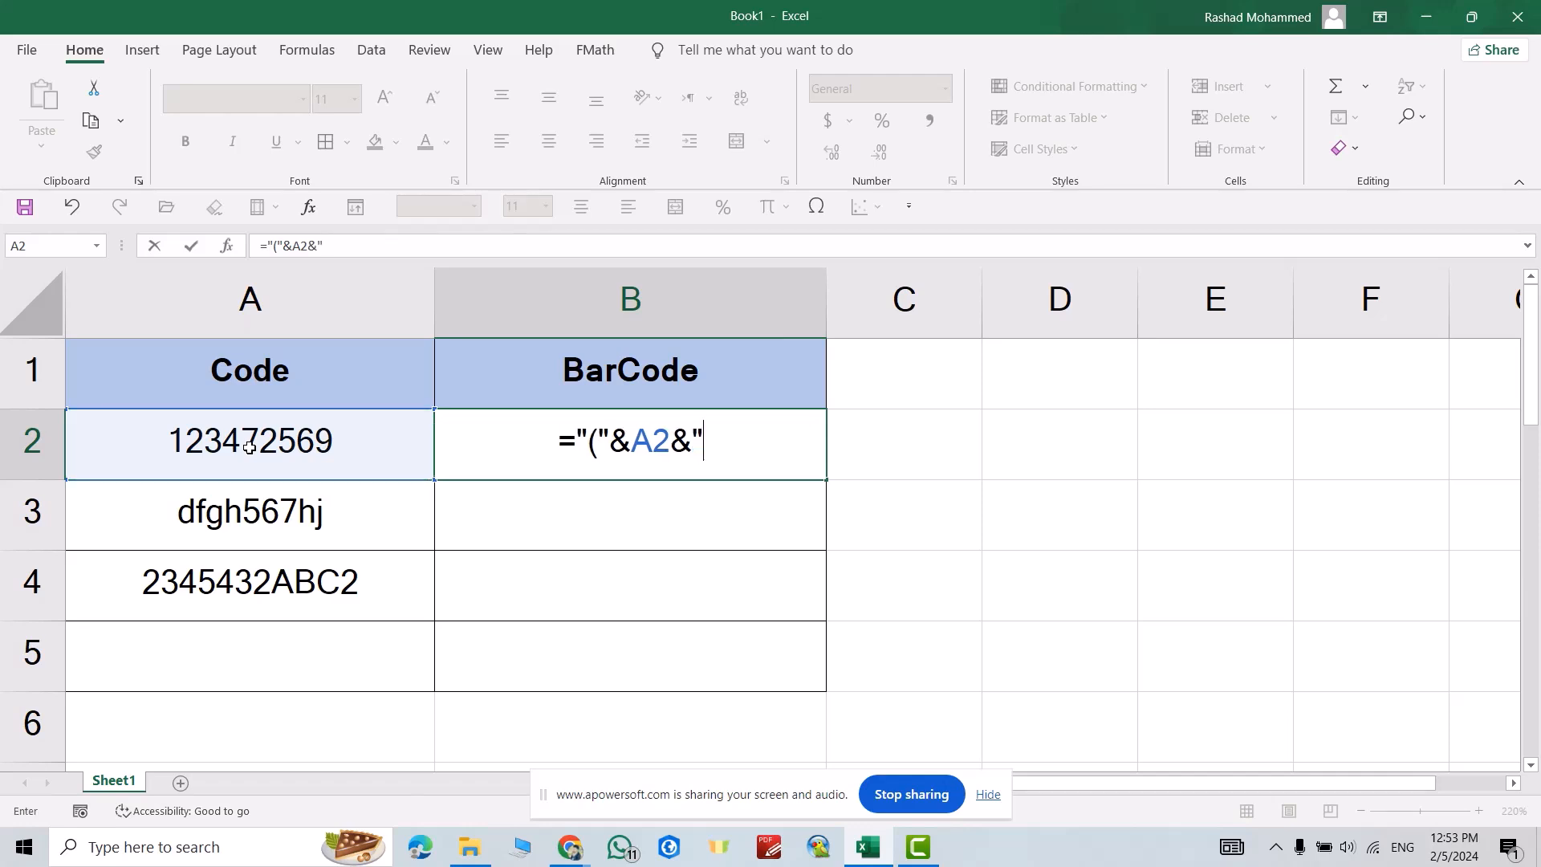
pyautogui.write(')')
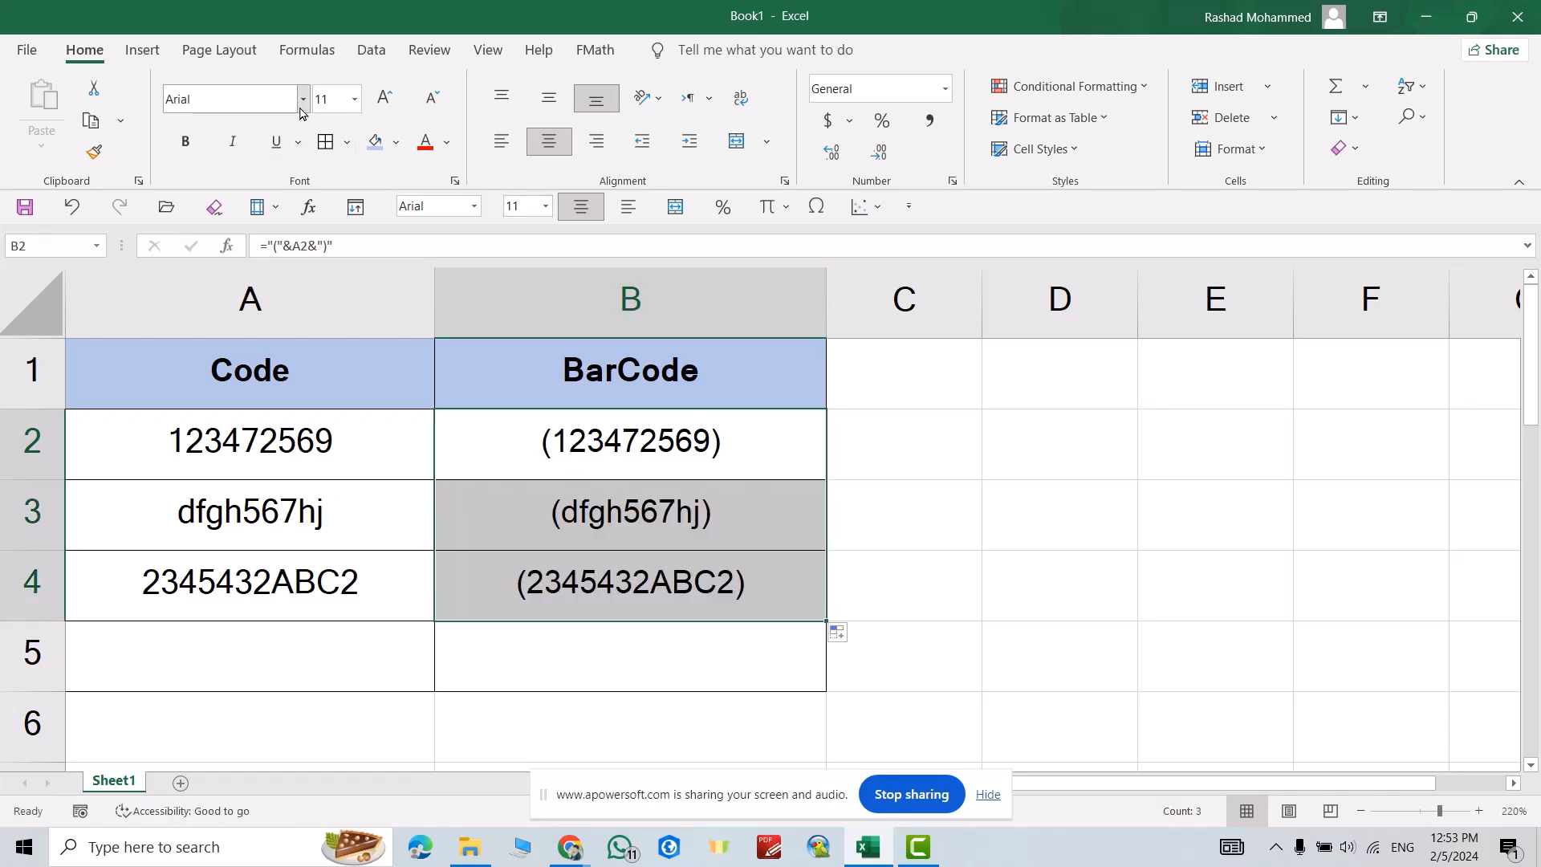
# Apply the IDAutomationHC39M Free Version font to B2:B4, then move to the browser.
pyautogui.click(303, 98)
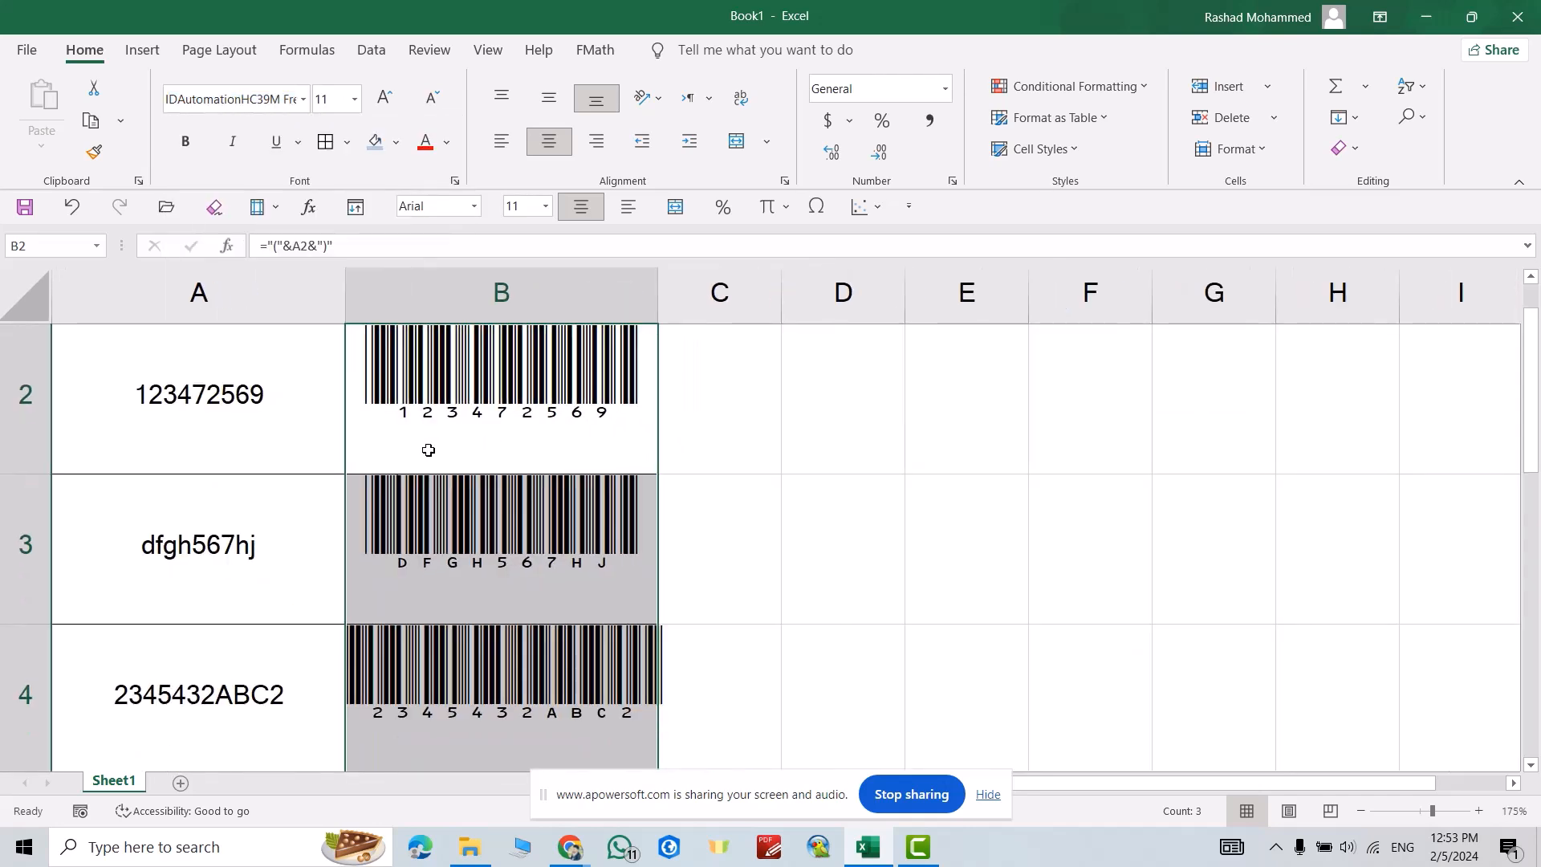
pyautogui.moveTo(427, 479)
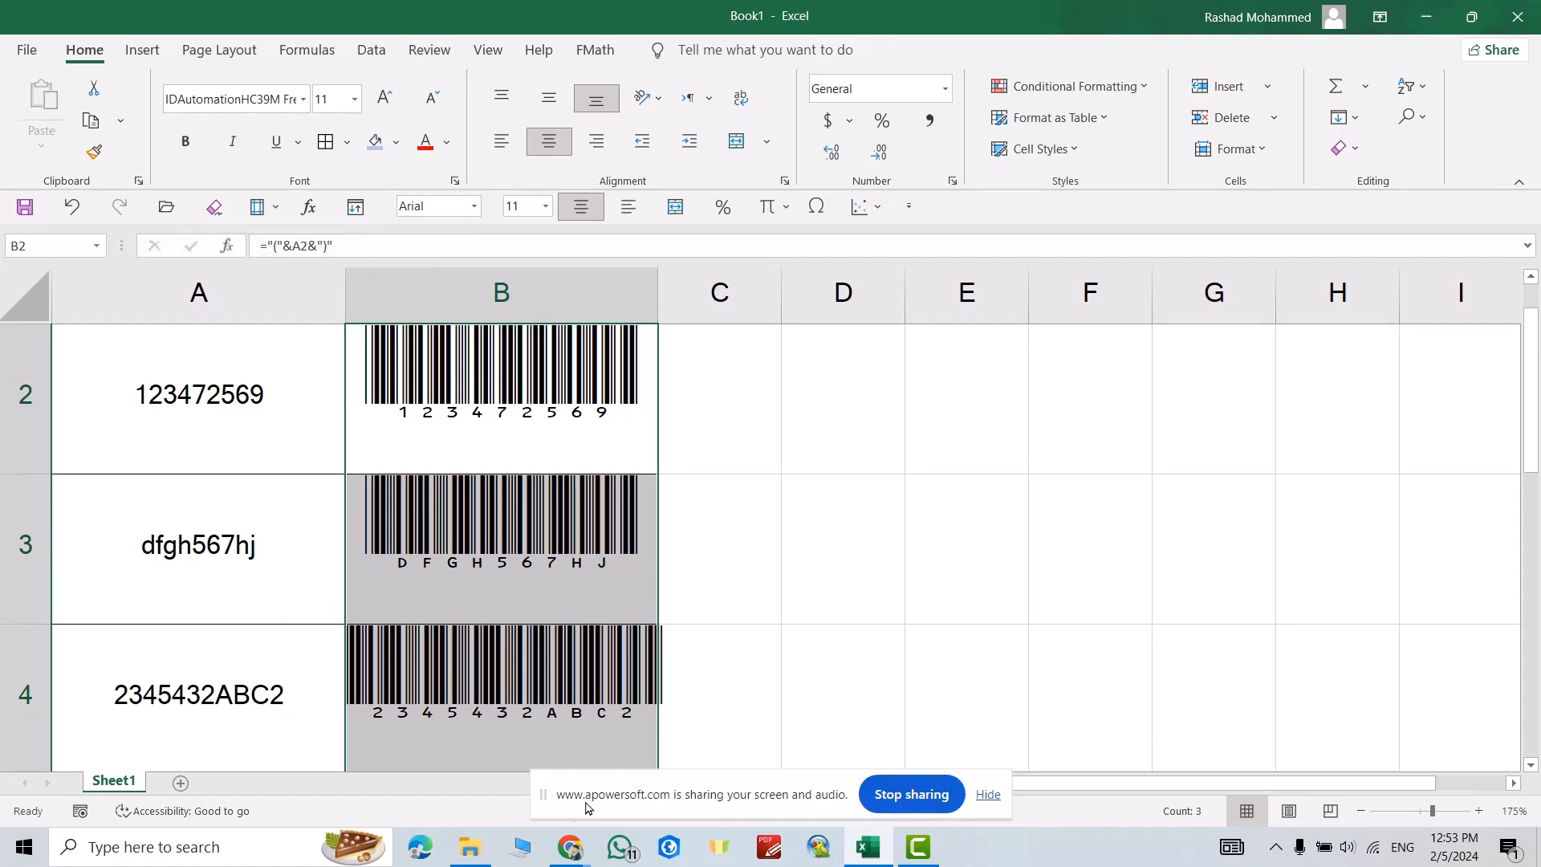
pyautogui.click(568, 846)
pyautogui.write('Id')
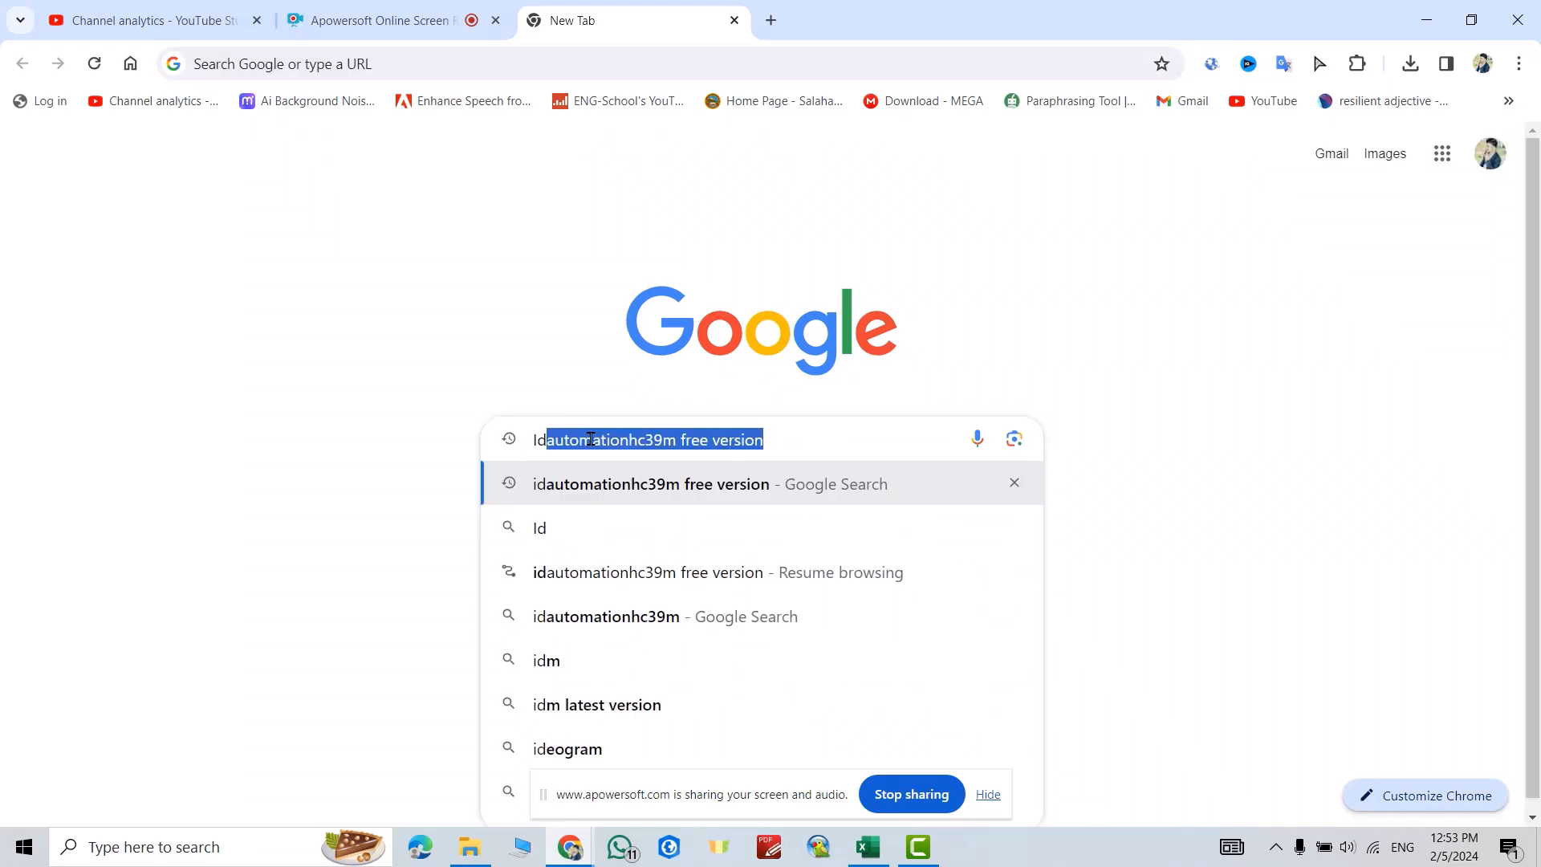
# Find the IDAutomation Free Code 39 Barcode Font page and download its zip package.
pyautogui.click(734, 440)
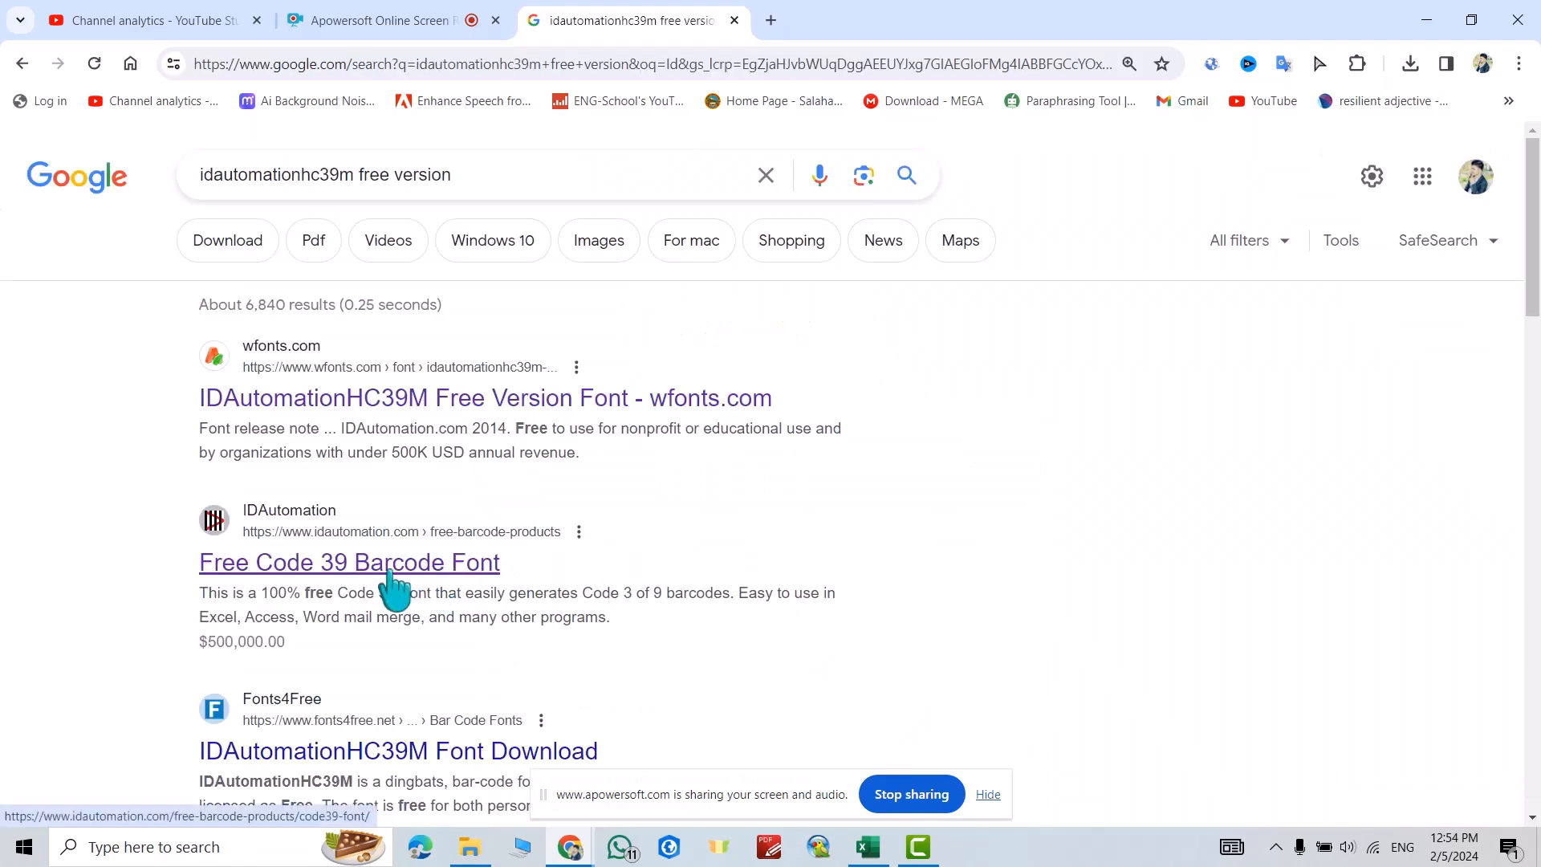
pyautogui.click(348, 562)
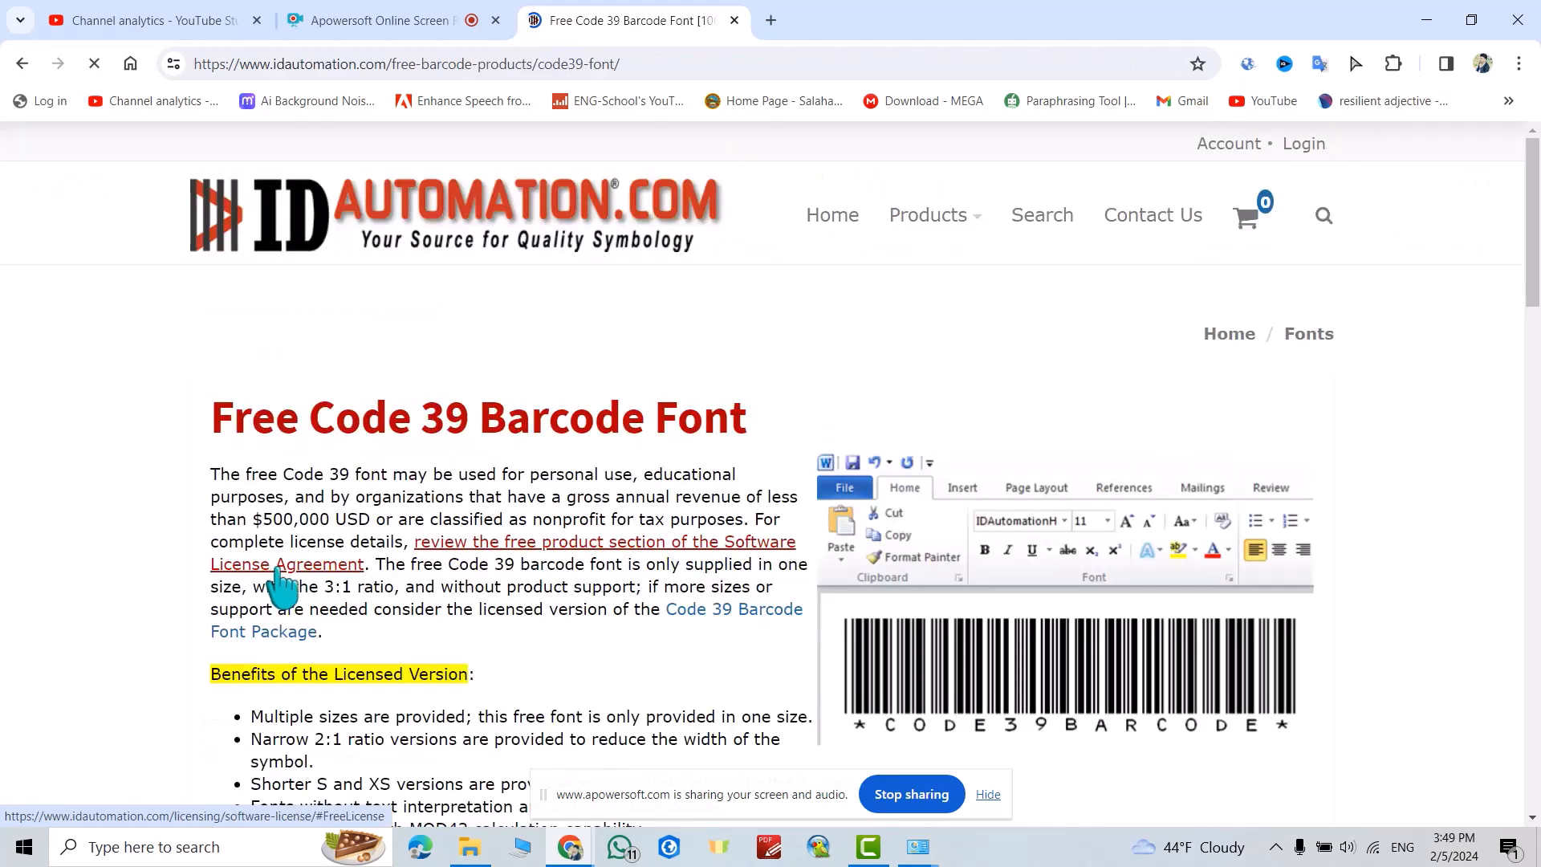
pyautogui.scroll(-3)
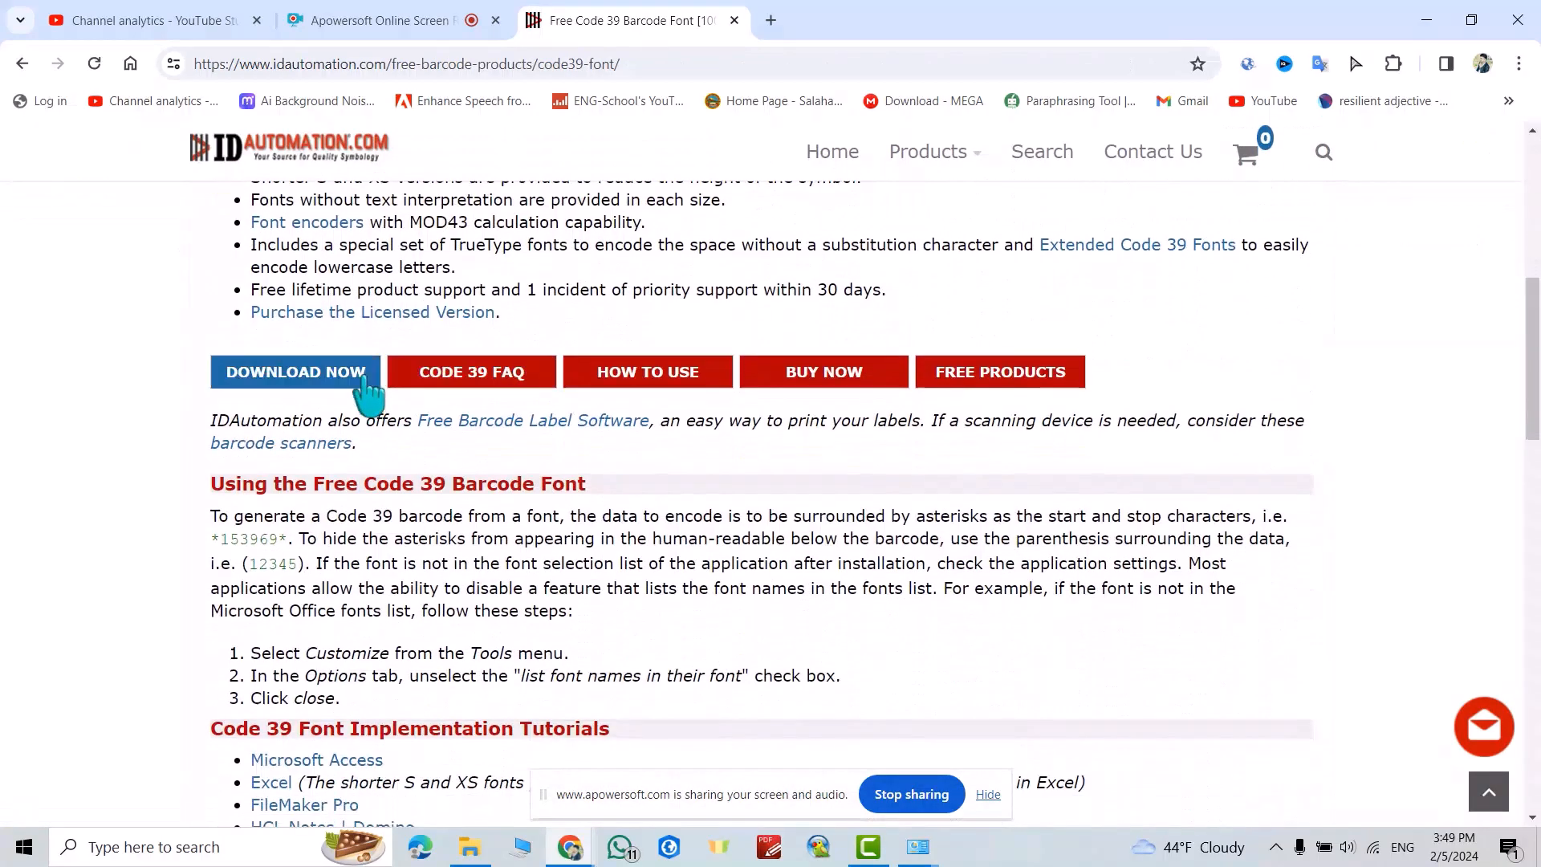
pyautogui.click(296, 371)
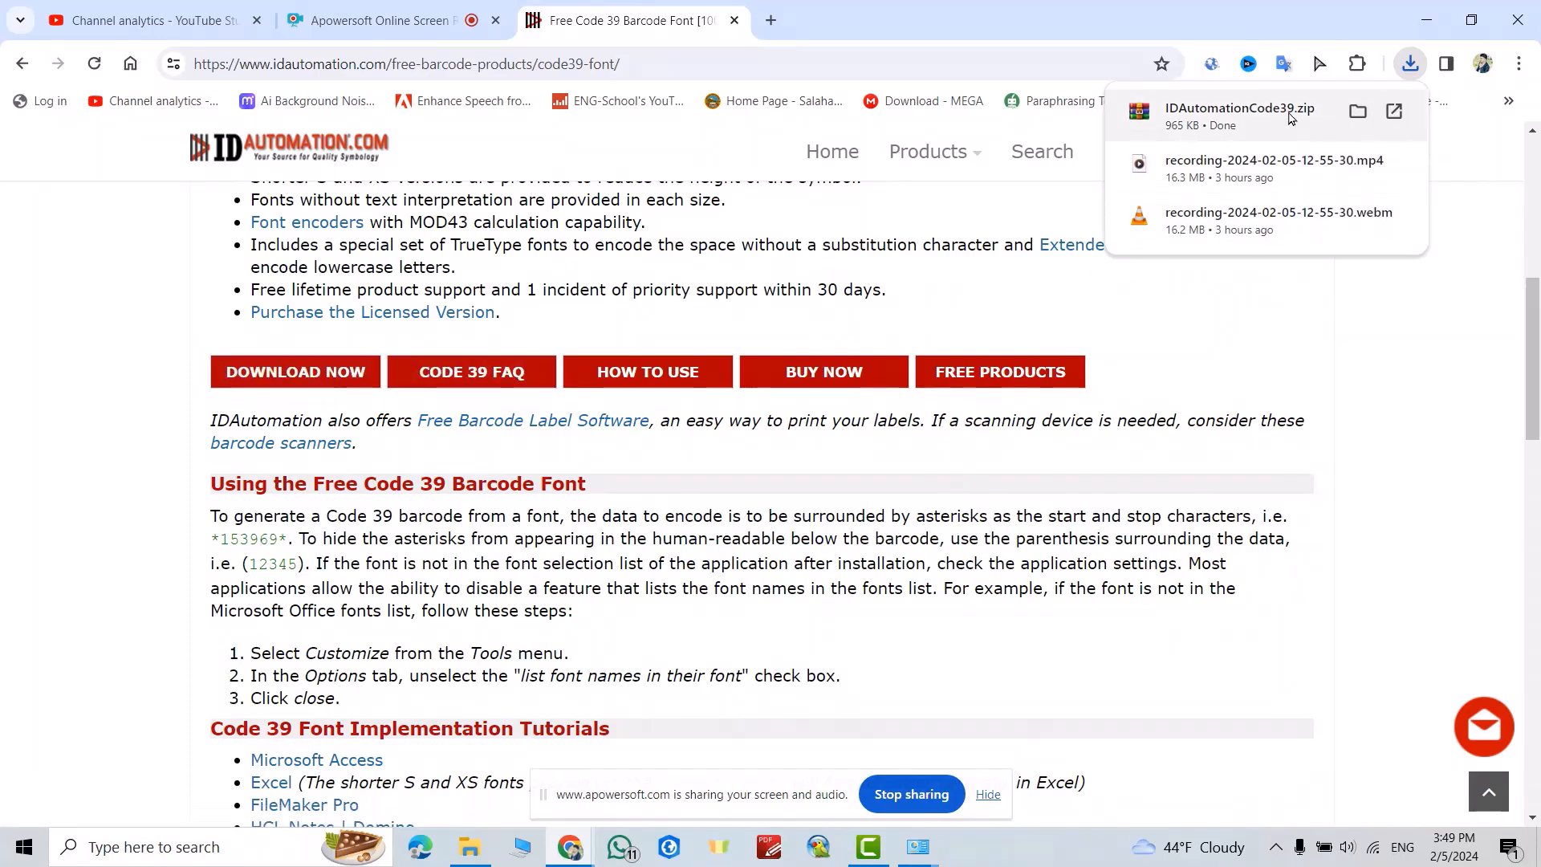
# Install the IDAutomationHC39M font file from the downloaded archive folder.
pyautogui.click(1359, 111)
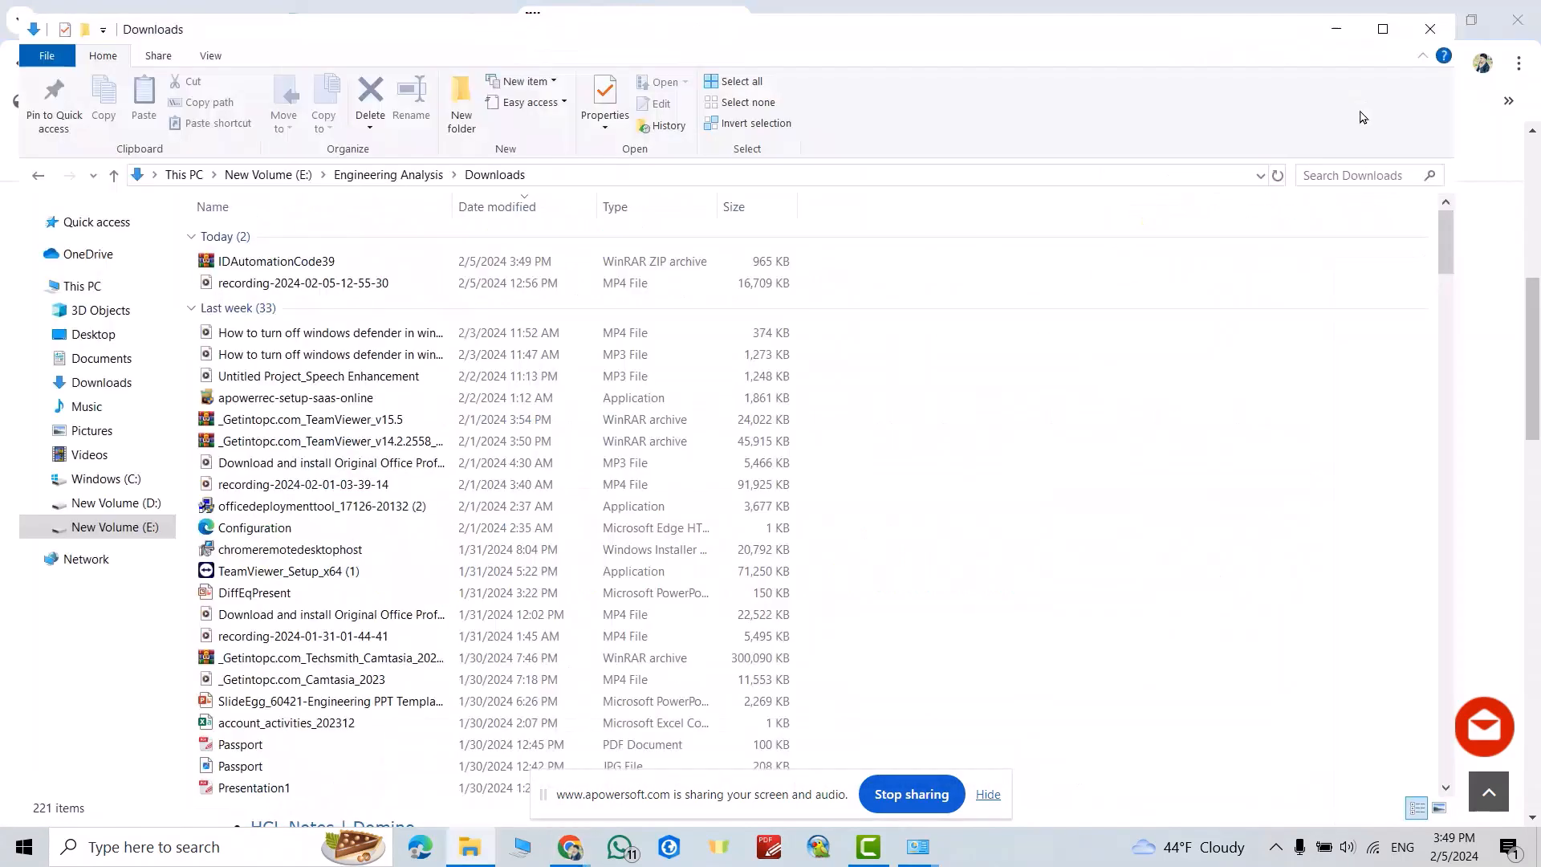
pyautogui.rightClick(274, 260)
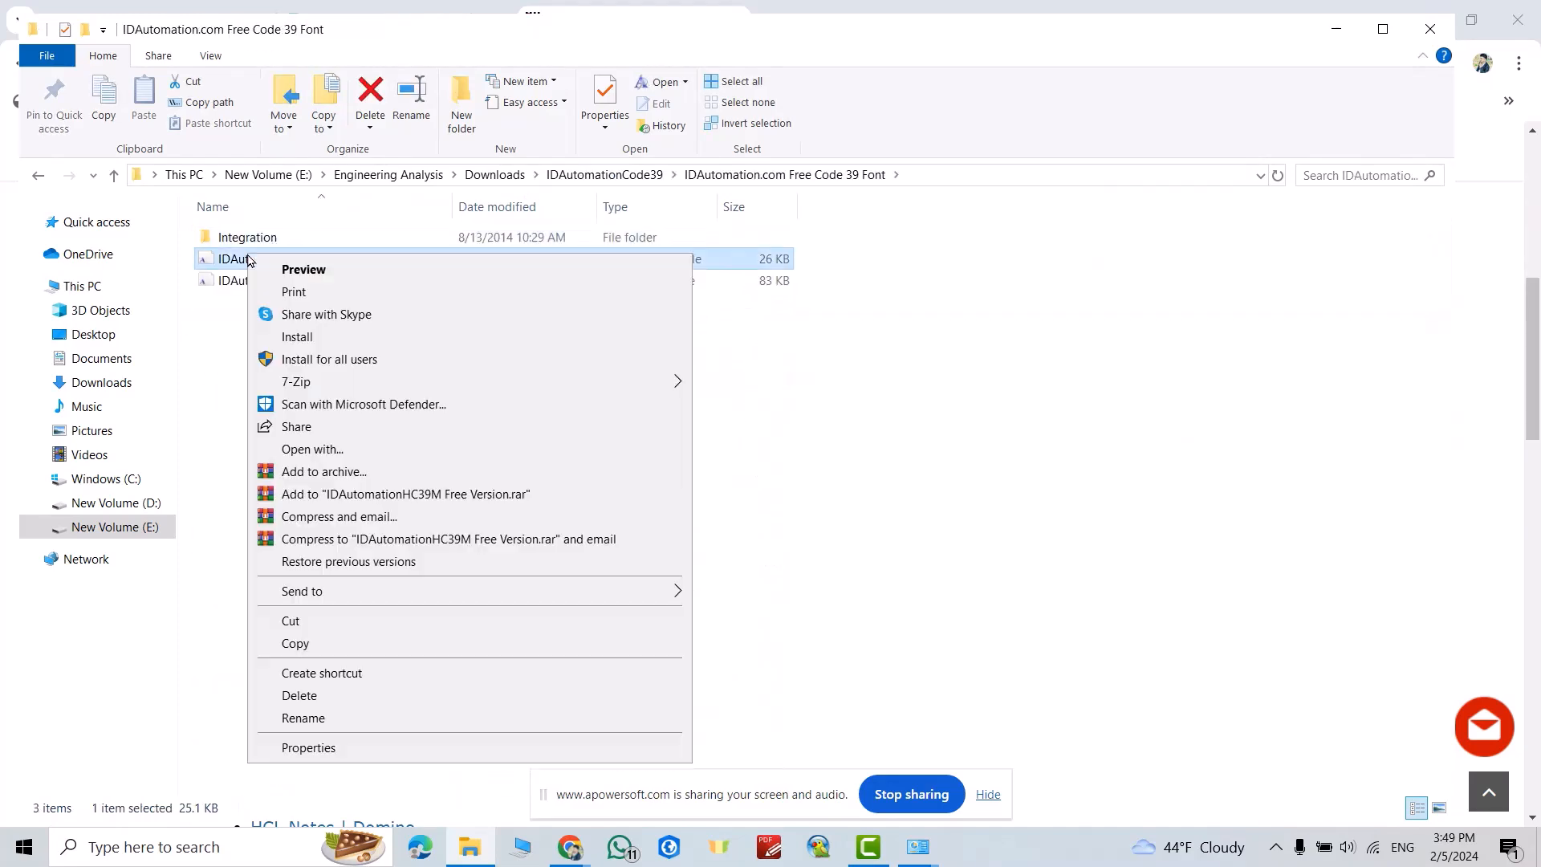
pyautogui.click(295, 335)
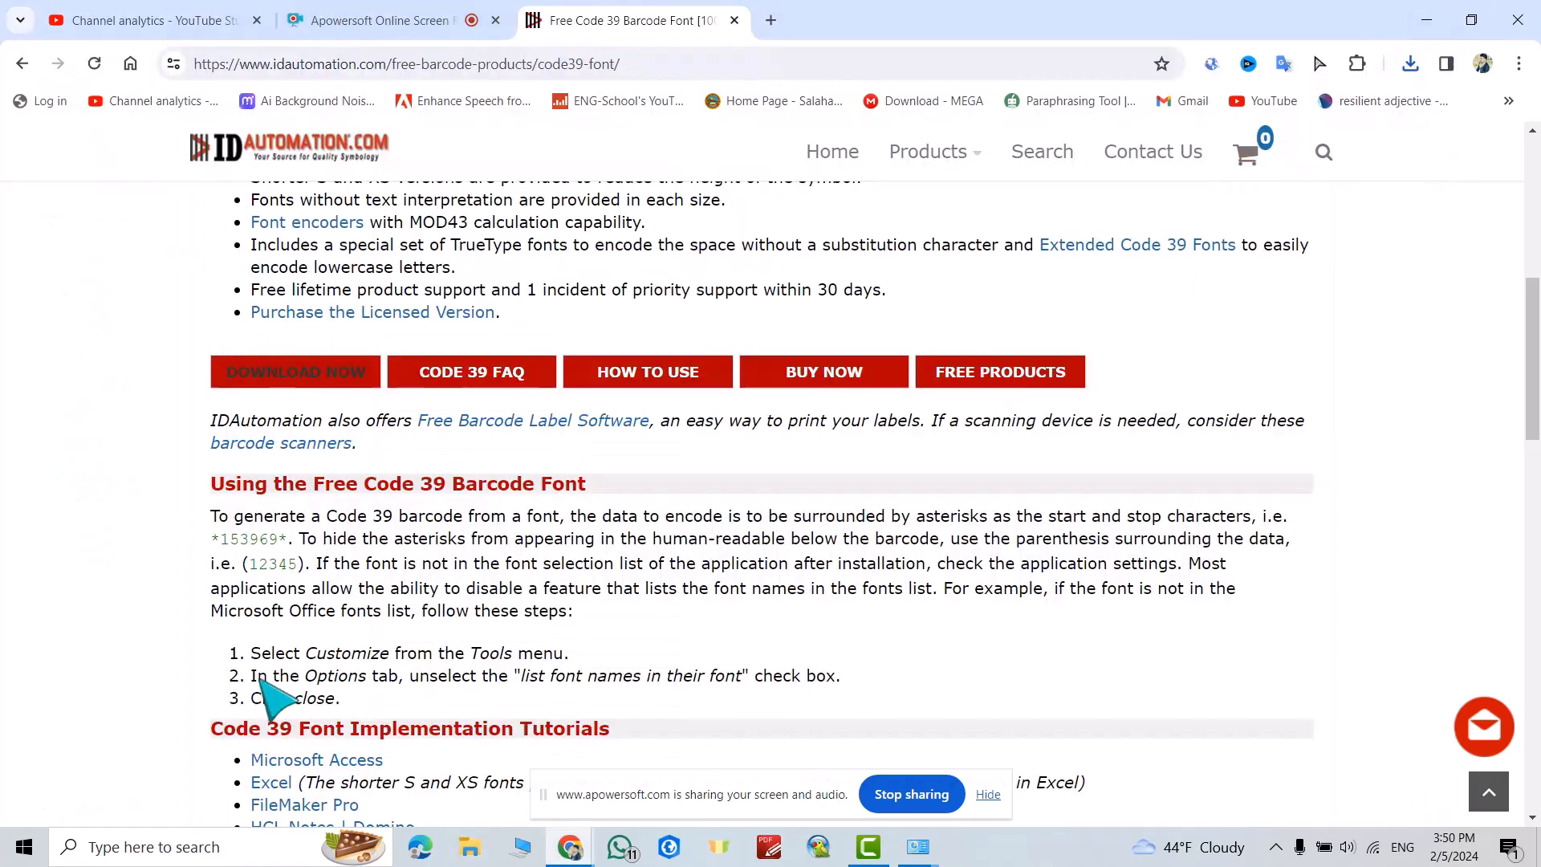
# Relaunch Excel and start a new blank Book1 workbook.
pyautogui.click(21, 846)
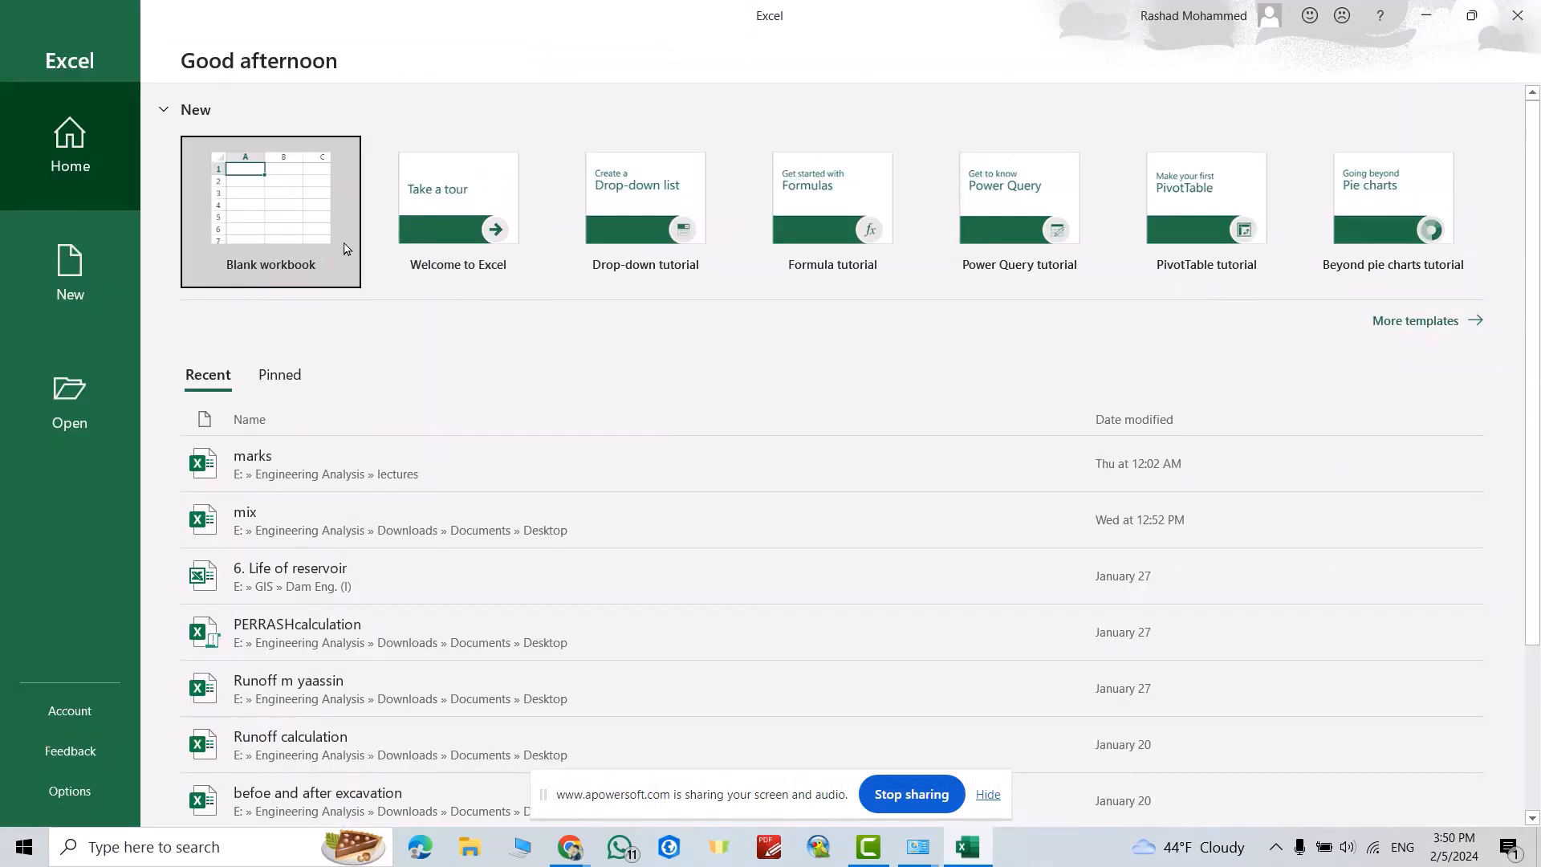
pyautogui.click(270, 212)
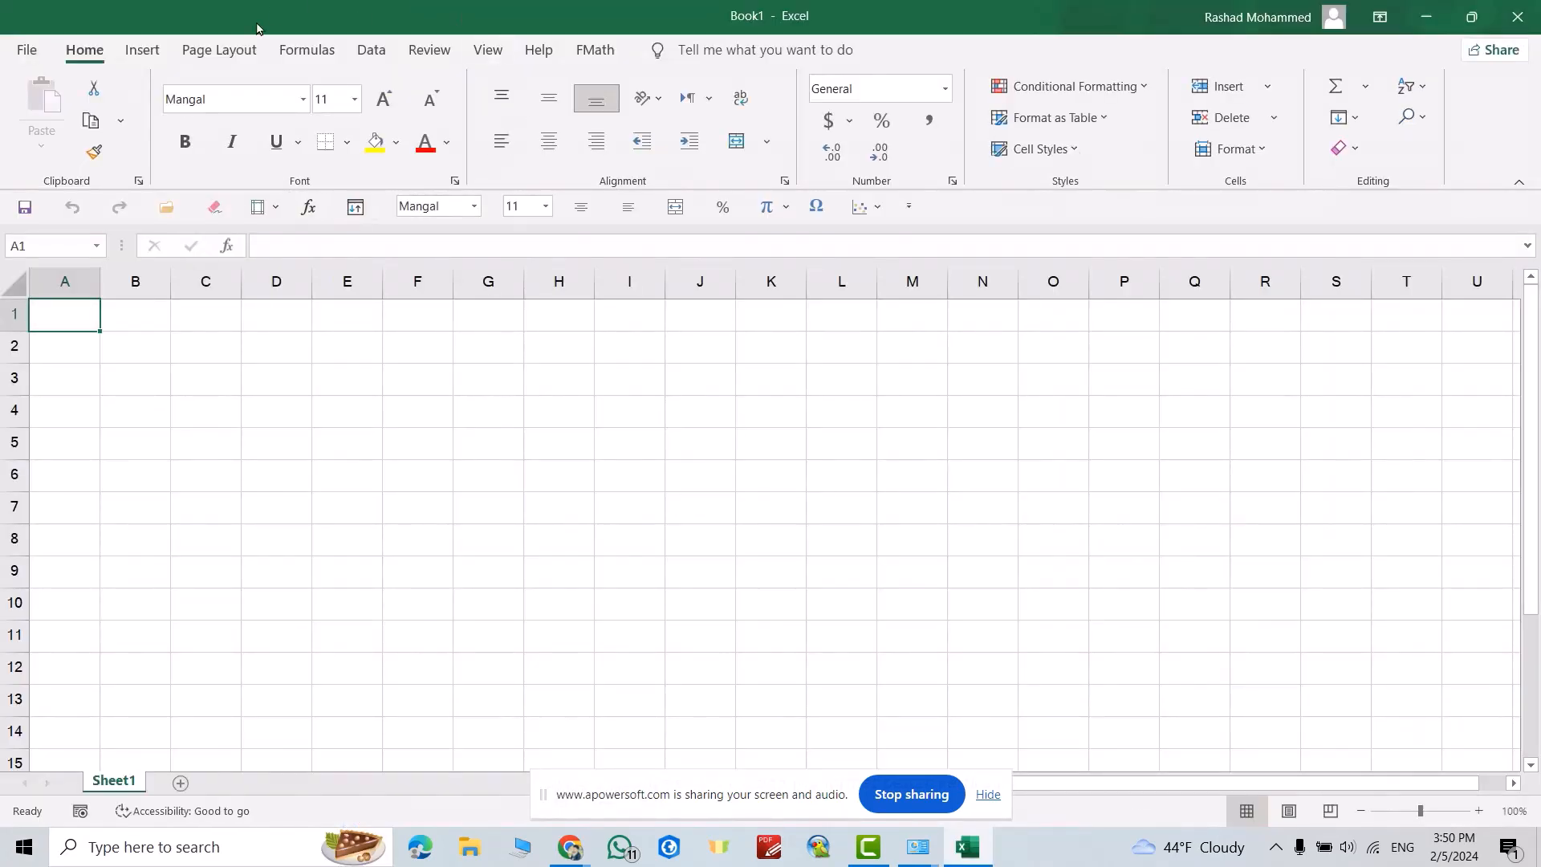